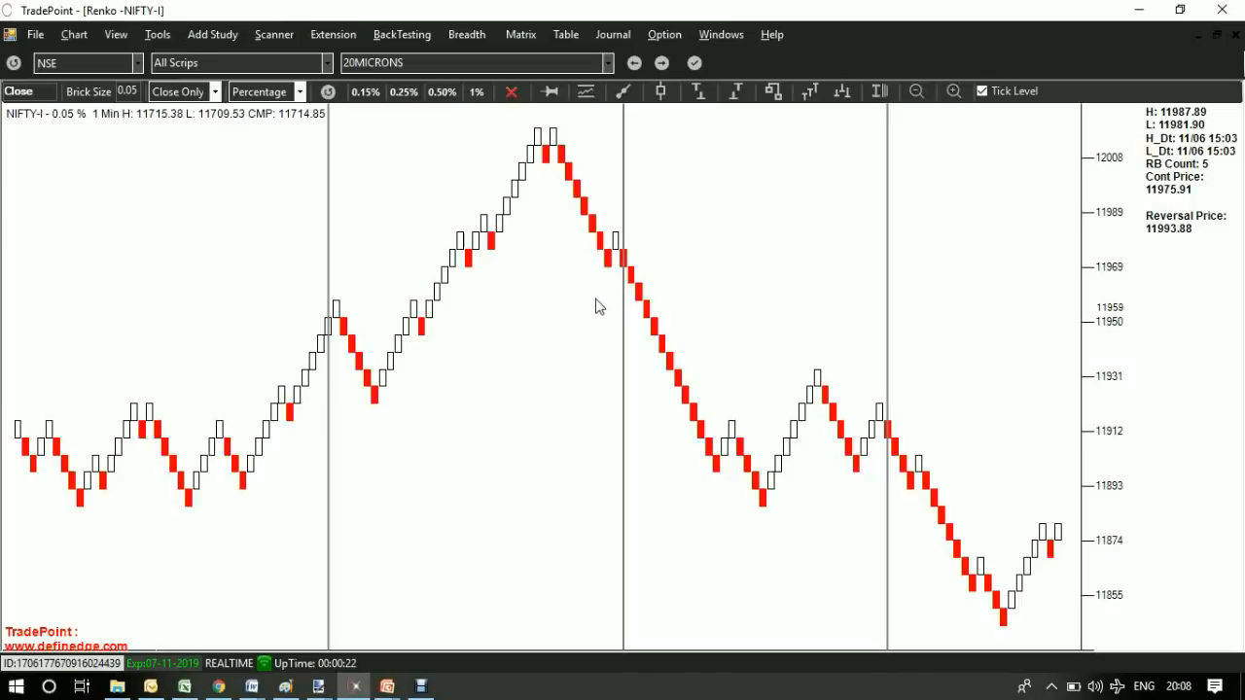
mouse_move(778, 292)
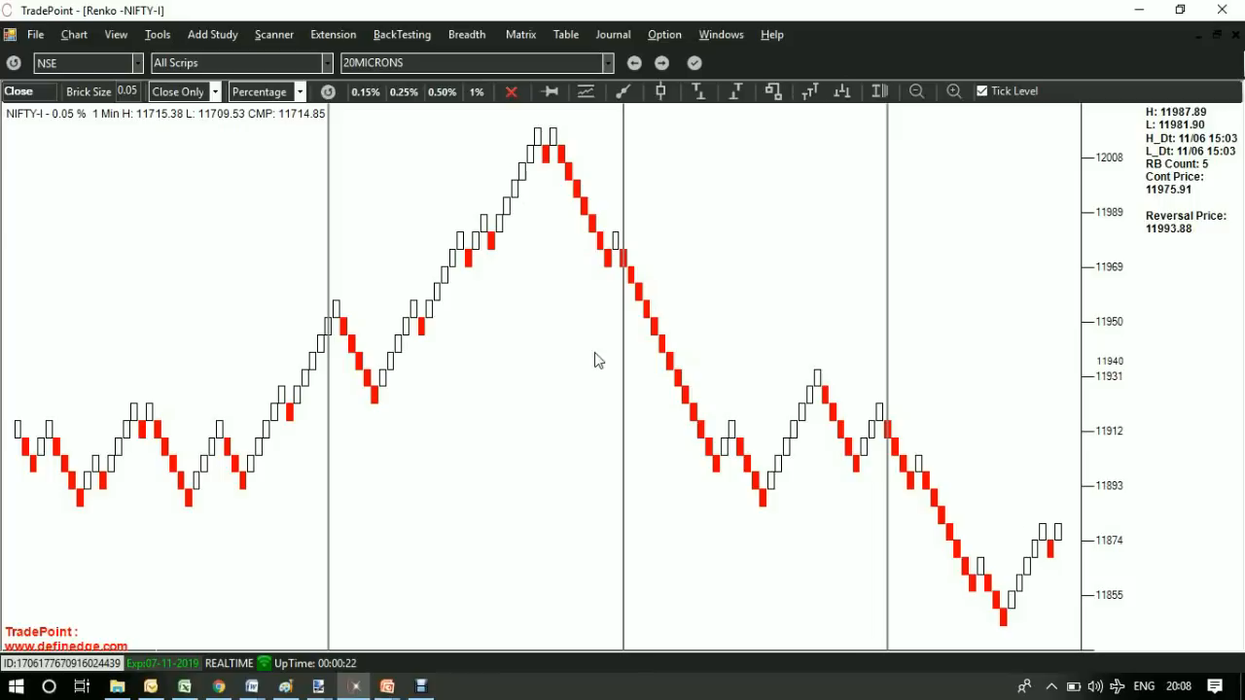
Add a simple moving average to the NIFTY Renko chart and begin adding Super Trend
left_click(213, 34)
type("si")
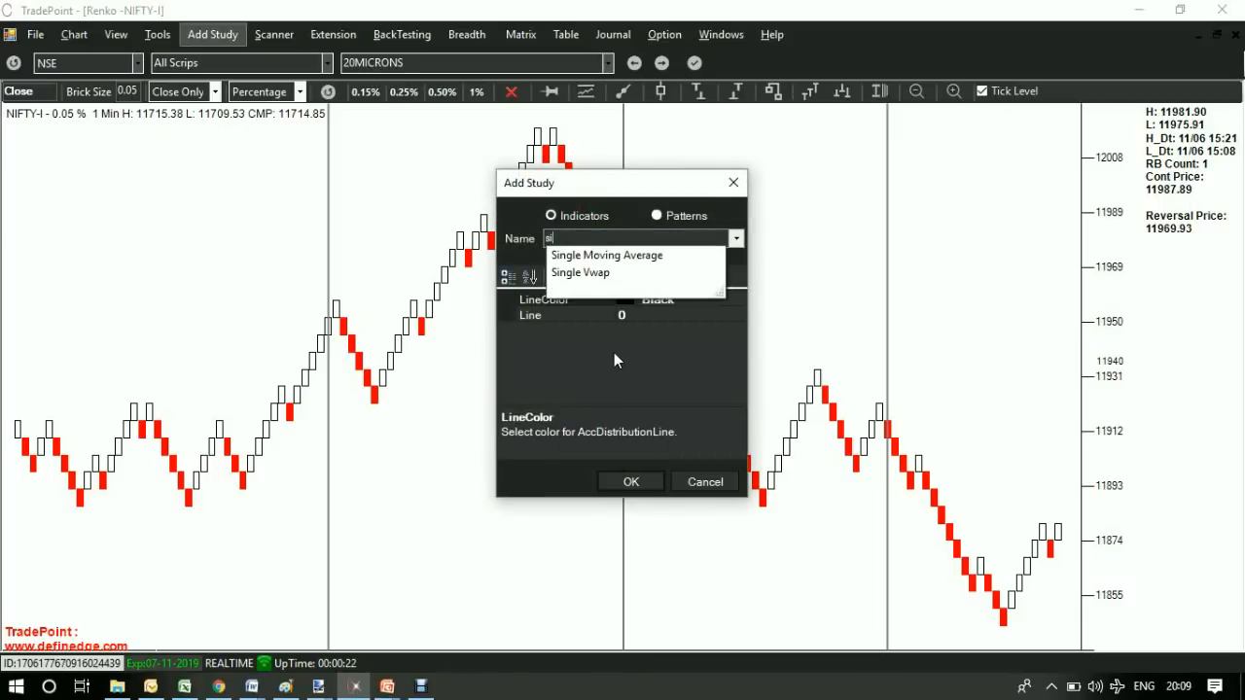
left_click(631, 481)
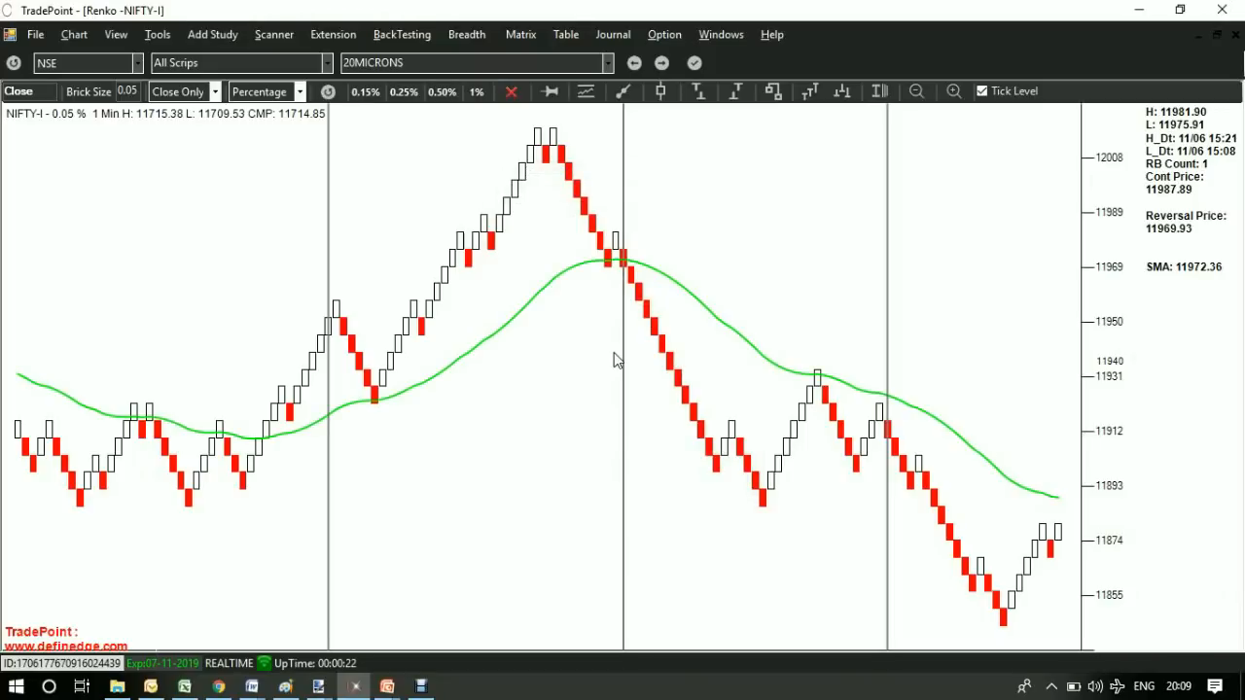
mouse_move(737, 323)
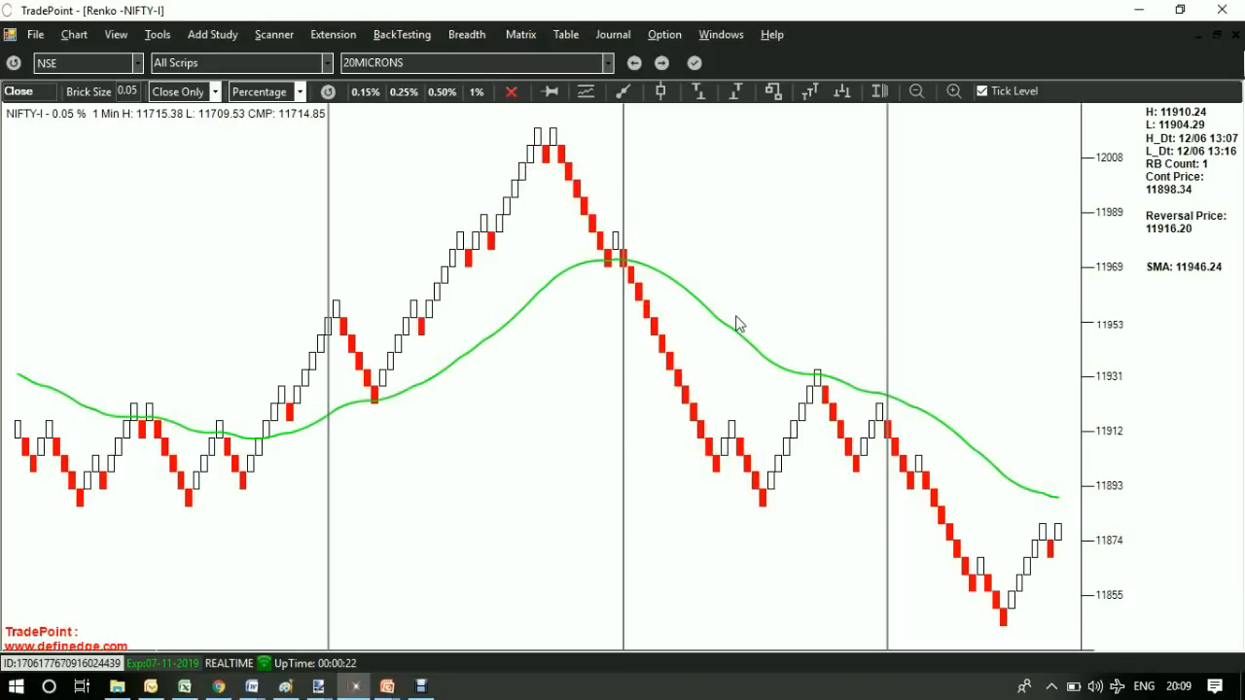
mouse_move(788, 383)
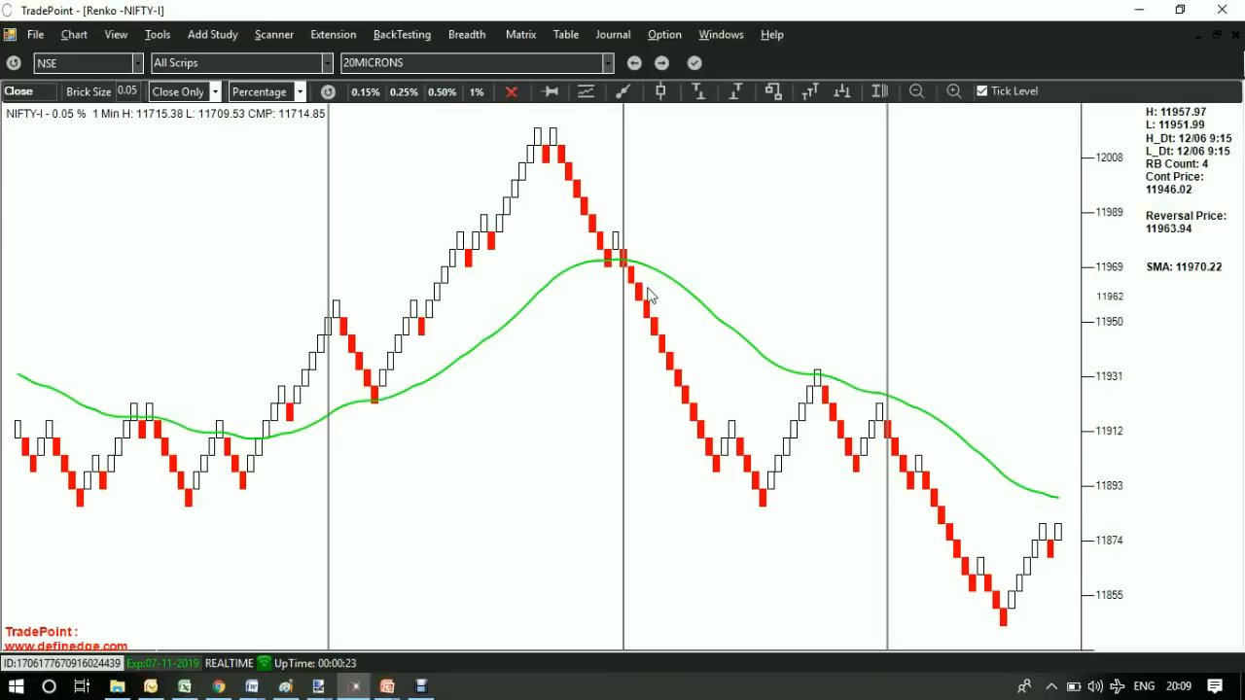
left_click(212, 34)
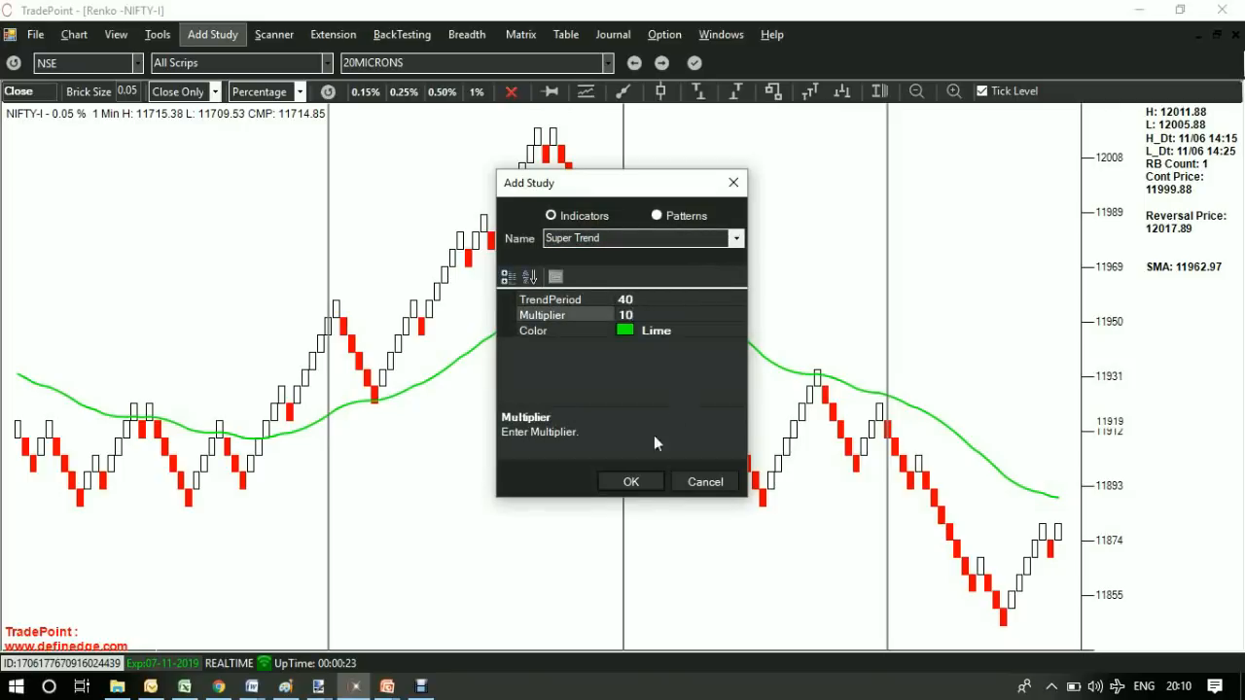
Apply the lime Super Trend with period 40 and multiplier 10
left_click(631, 482)
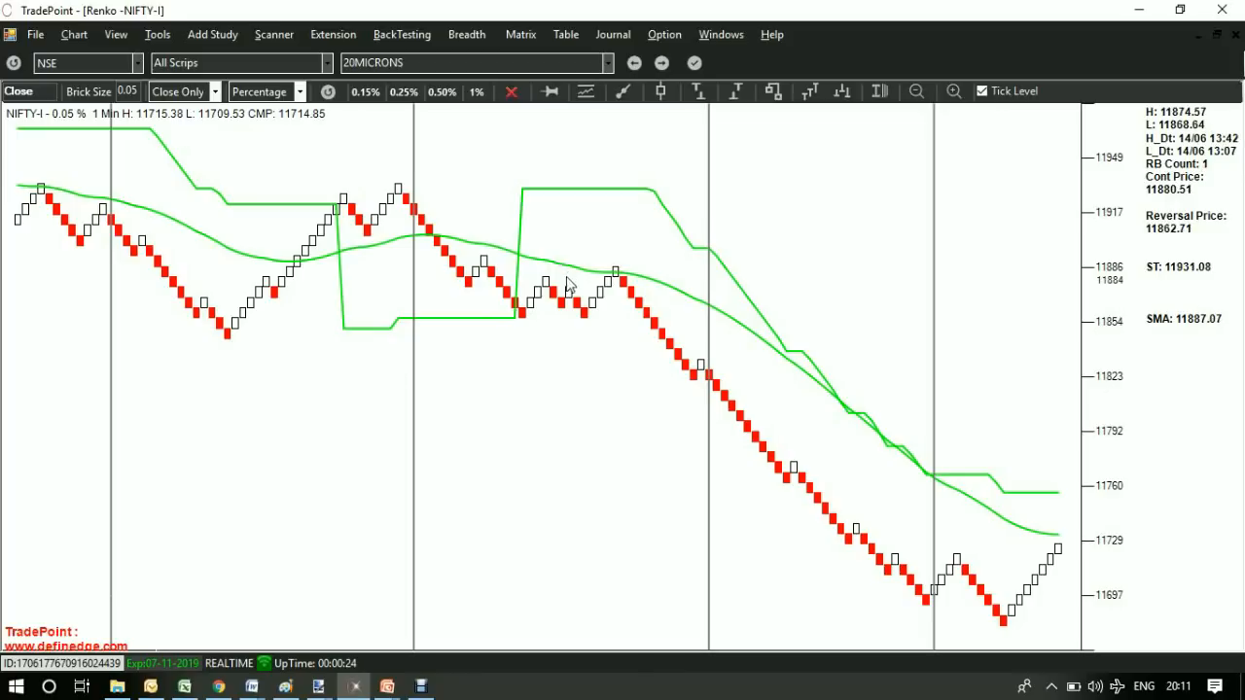
mouse_move(681, 263)
type("MAST Indicator")
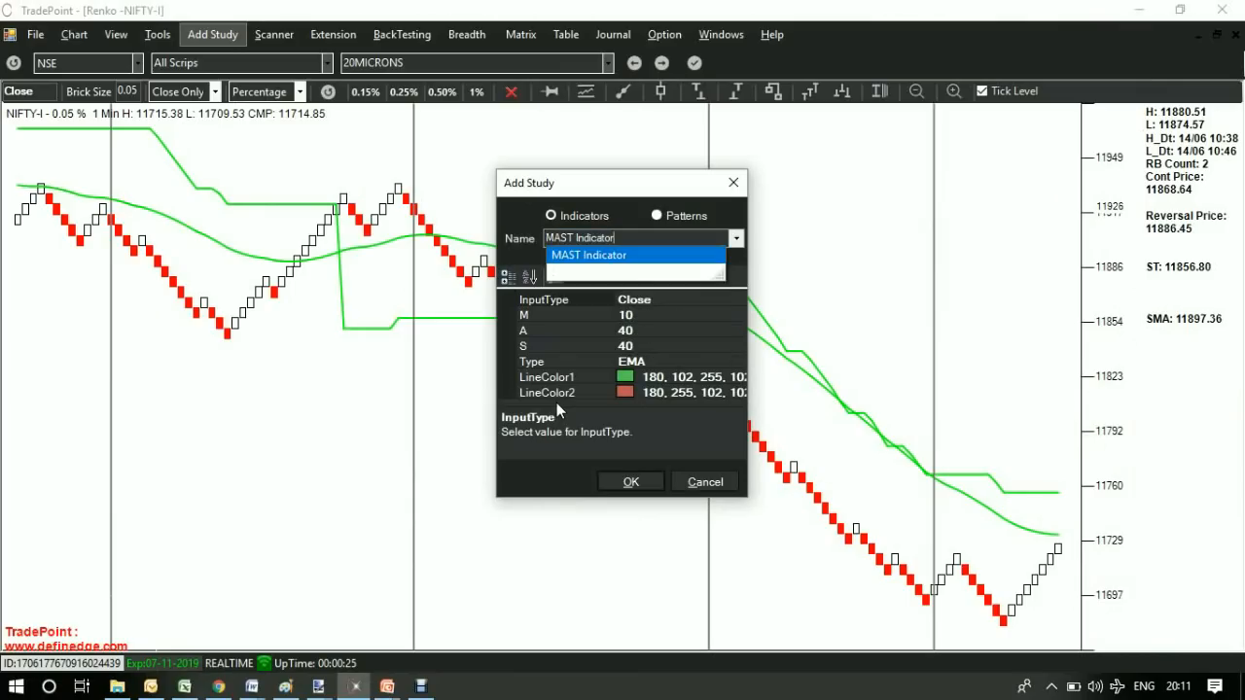
Apply the green and red MAST cloud, then remove the Super Trend and moving average
left_click(630, 481)
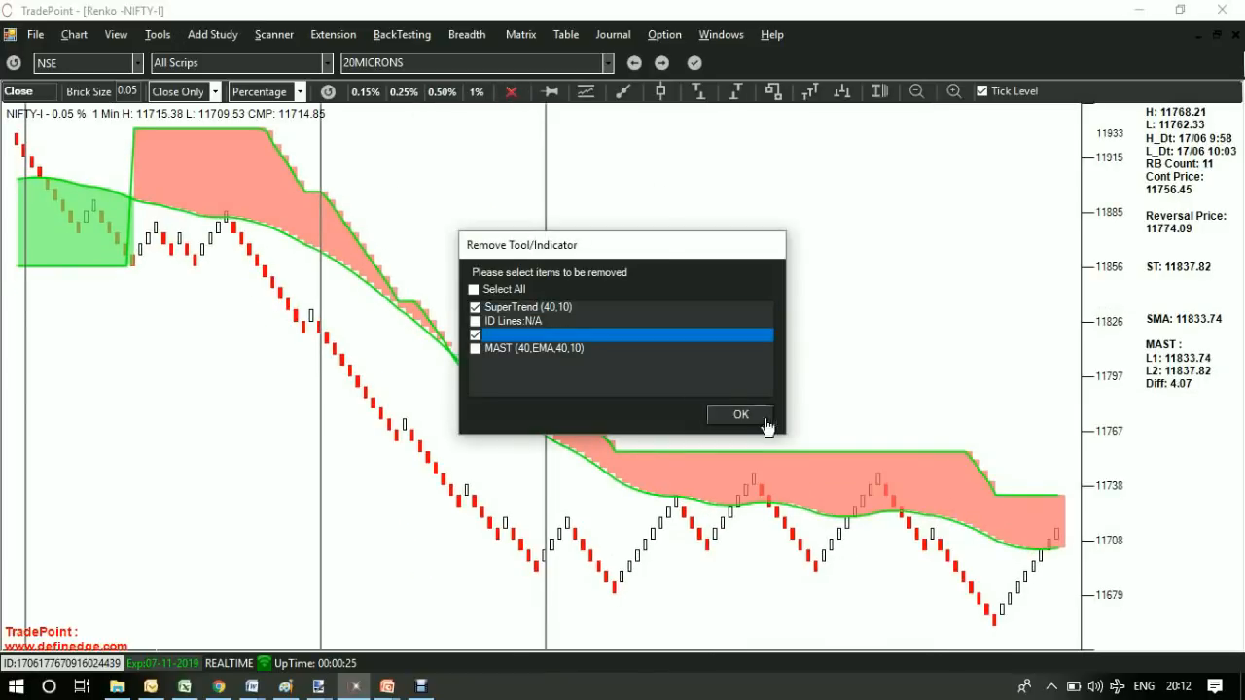
left_click(740, 415)
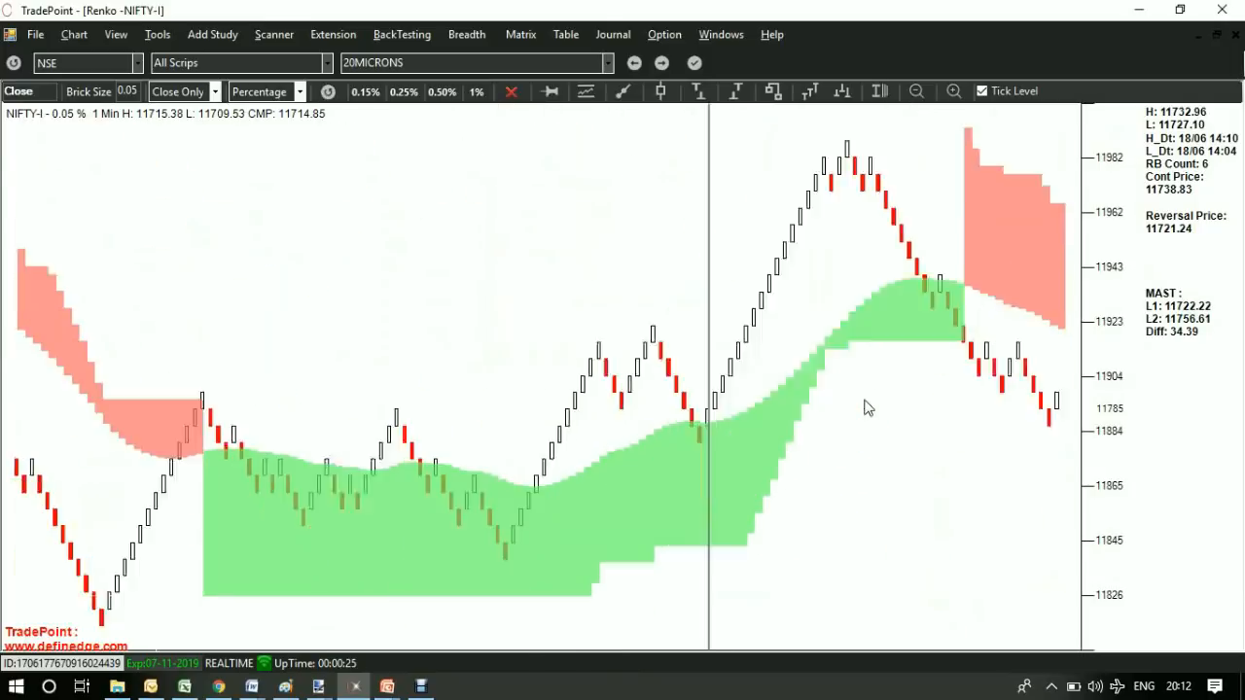
scroll("right", 3)
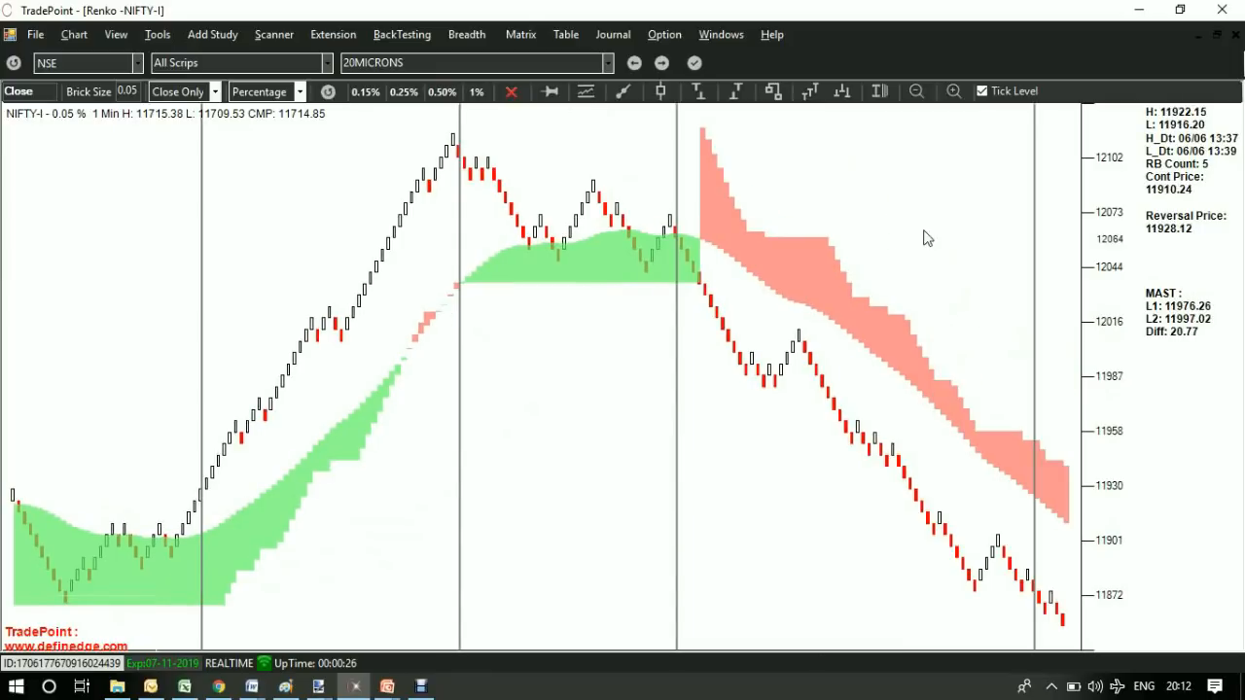
mouse_move(1068, 425)
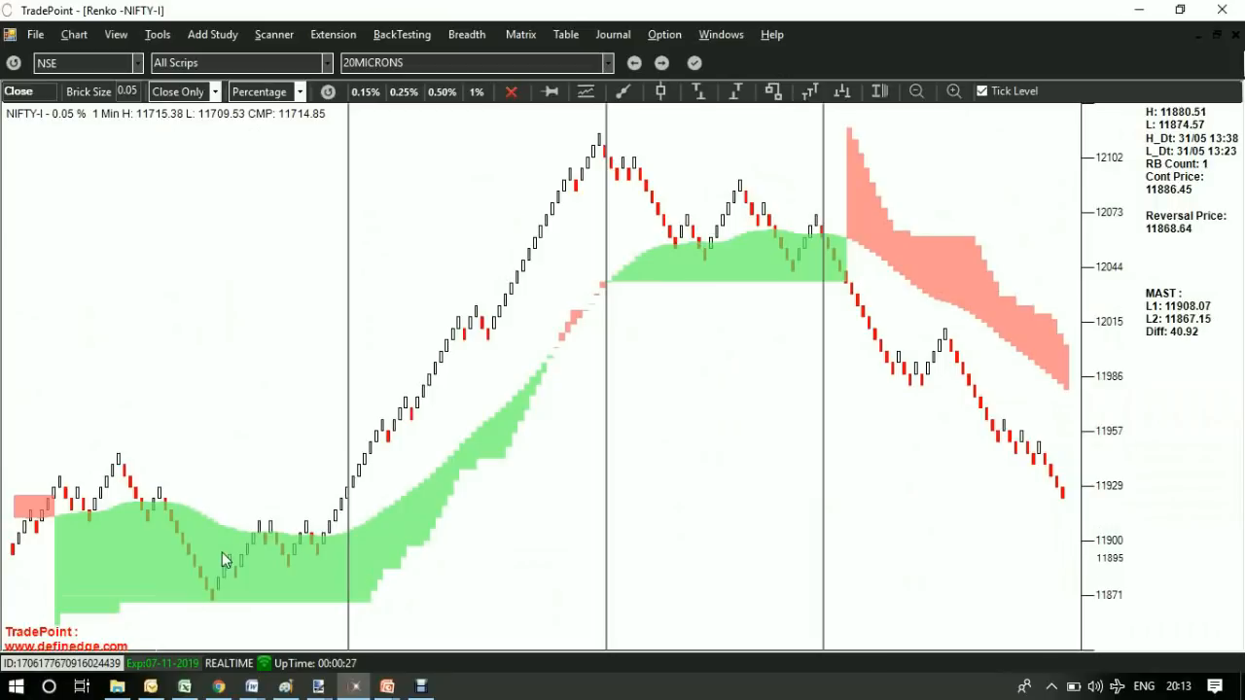
mouse_move(412, 513)
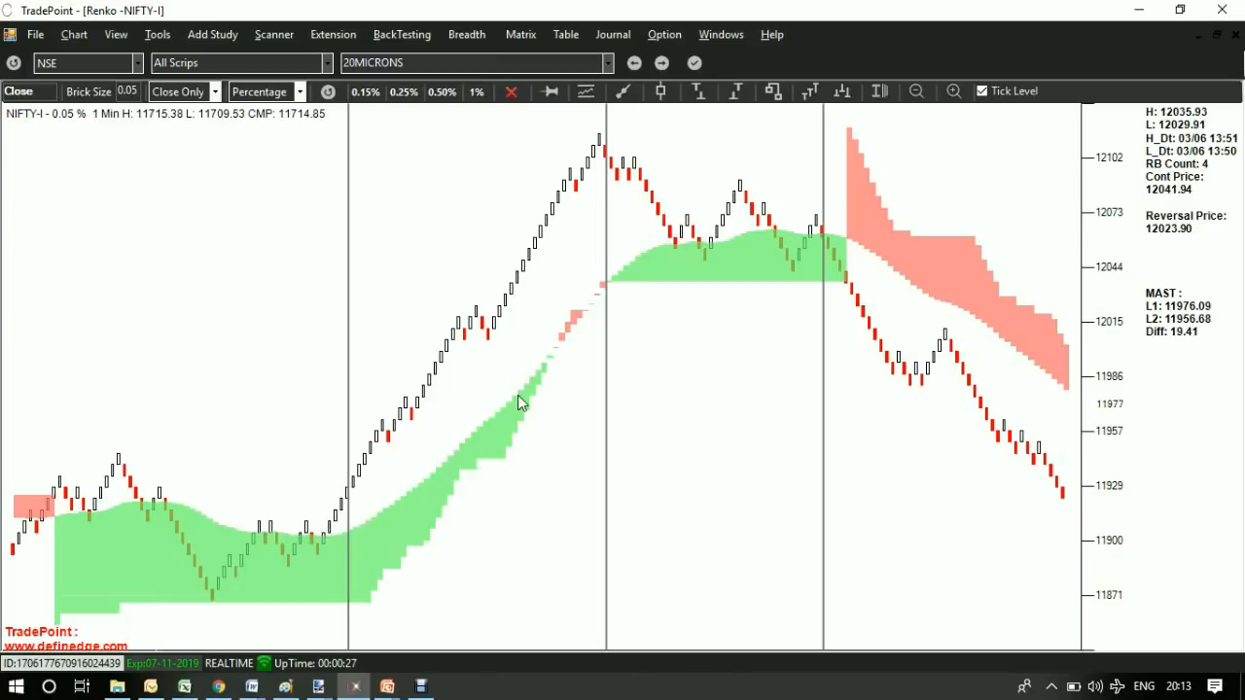
scroll("right", 3)
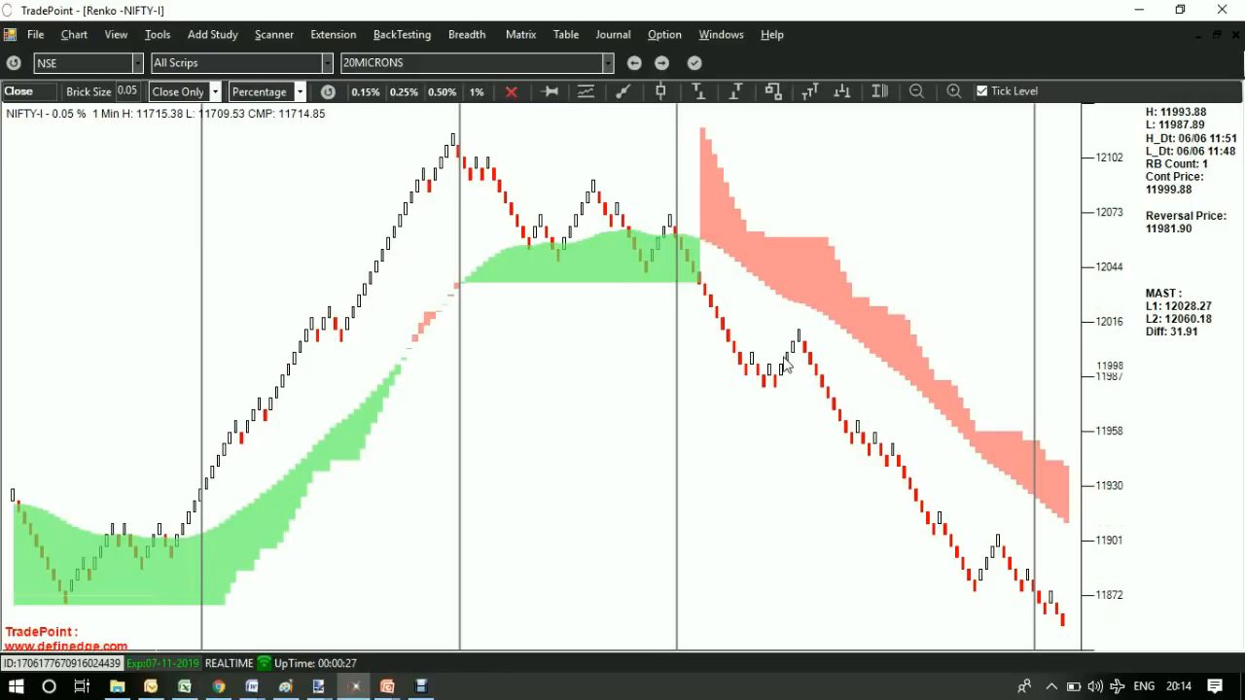
key("alt+tab")
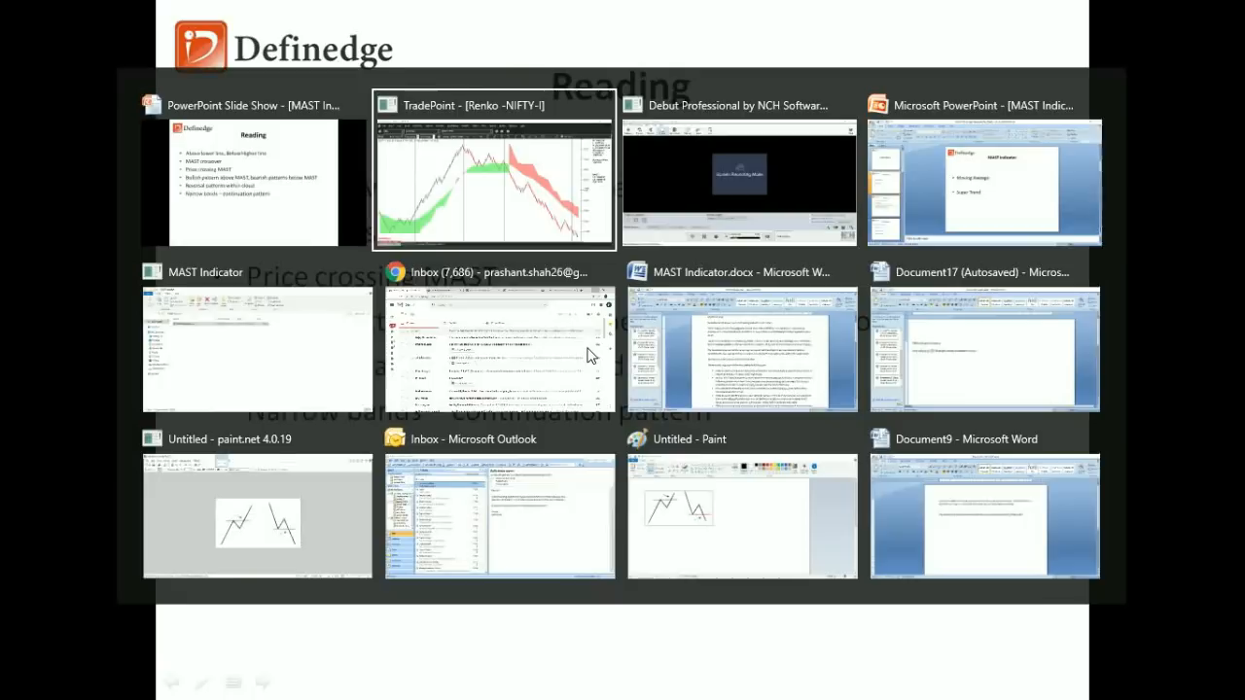
left_click(495, 175)
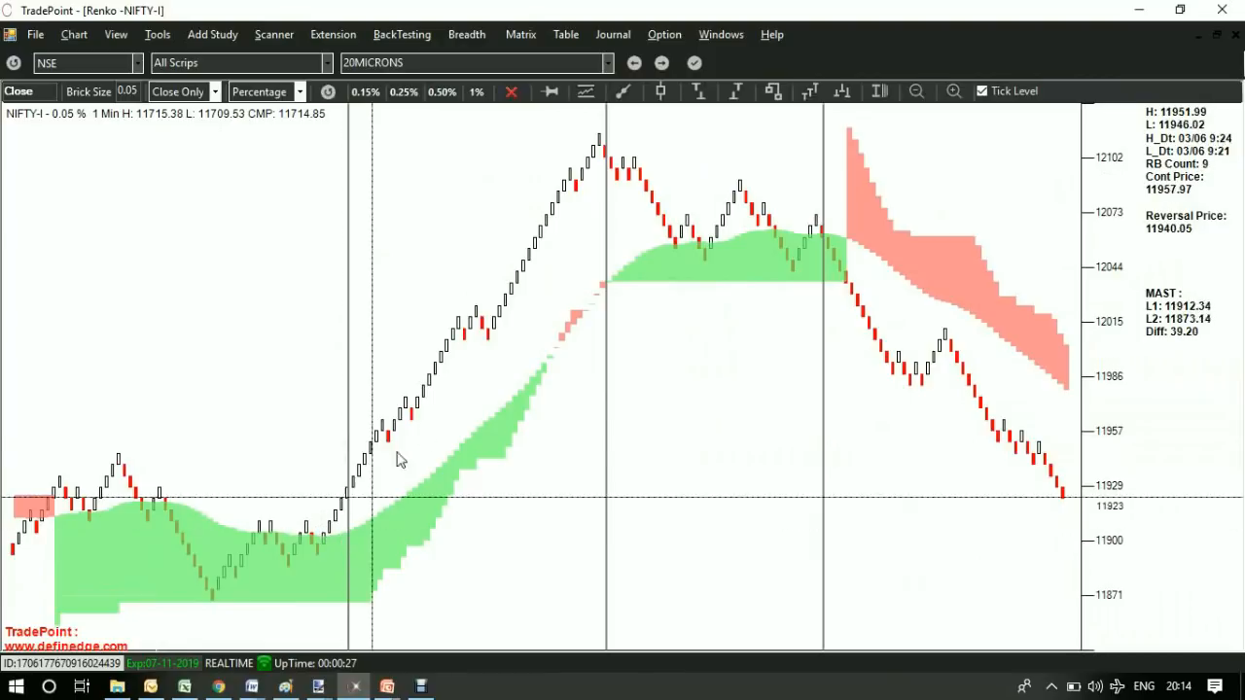
mouse_move(593, 226)
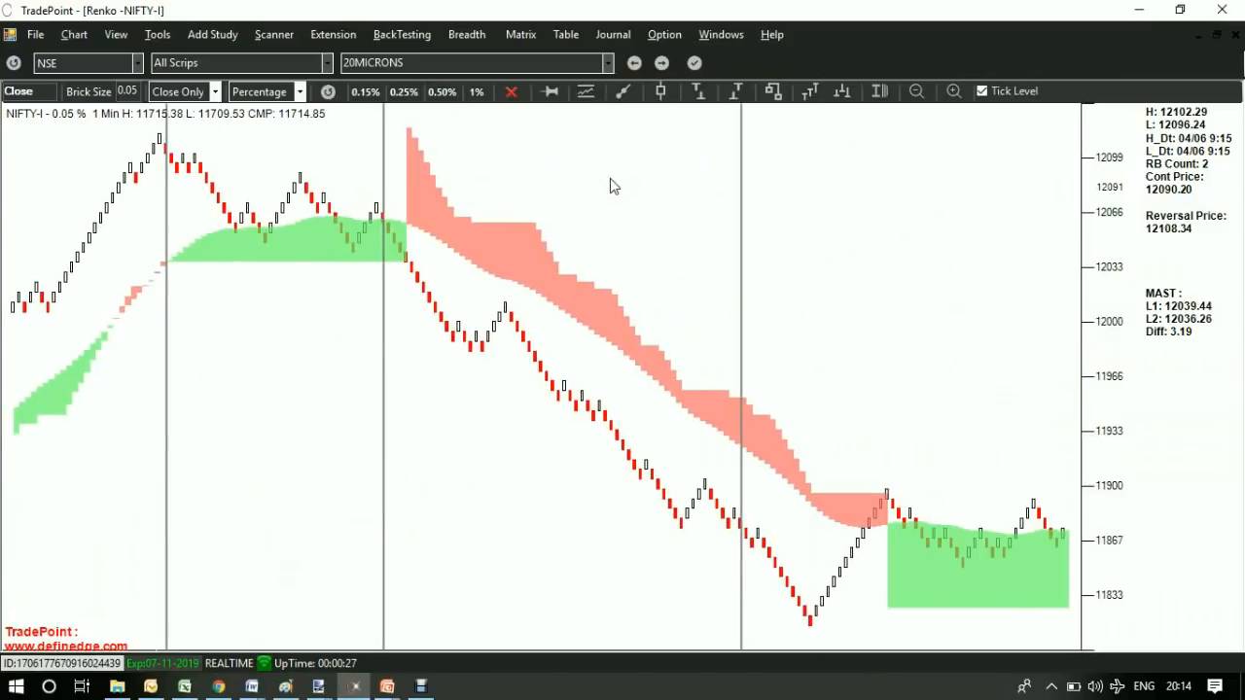
mouse_move(623, 435)
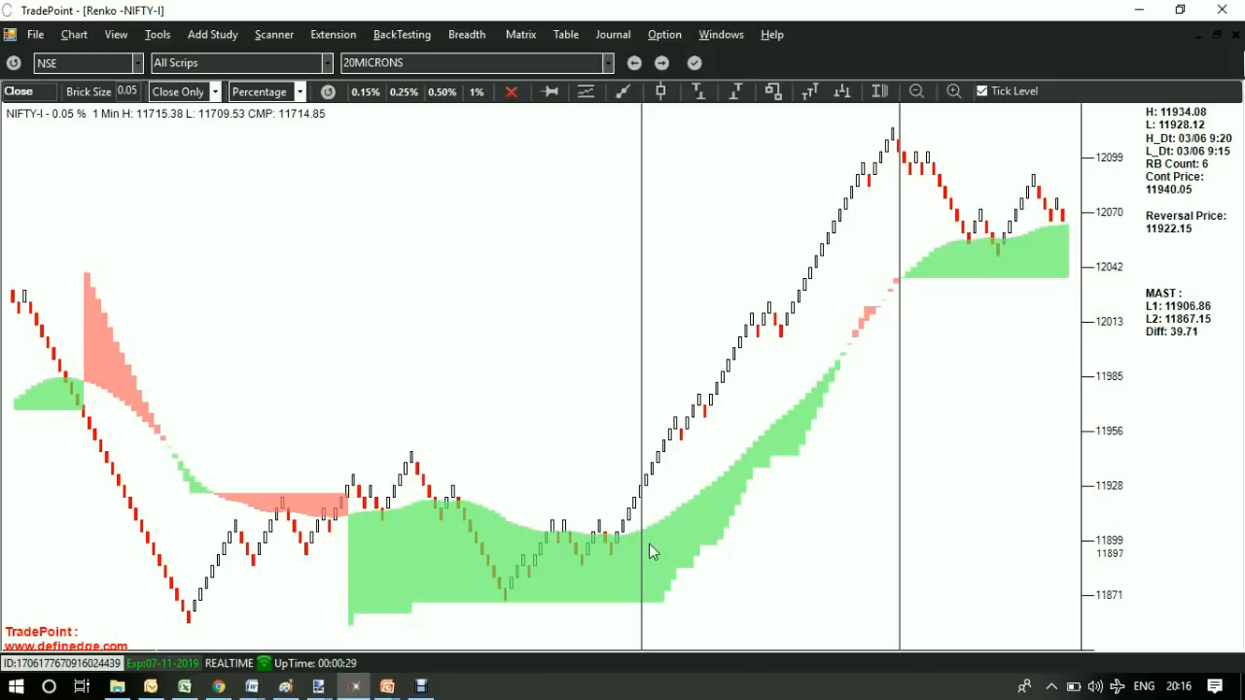
mouse_move(670, 541)
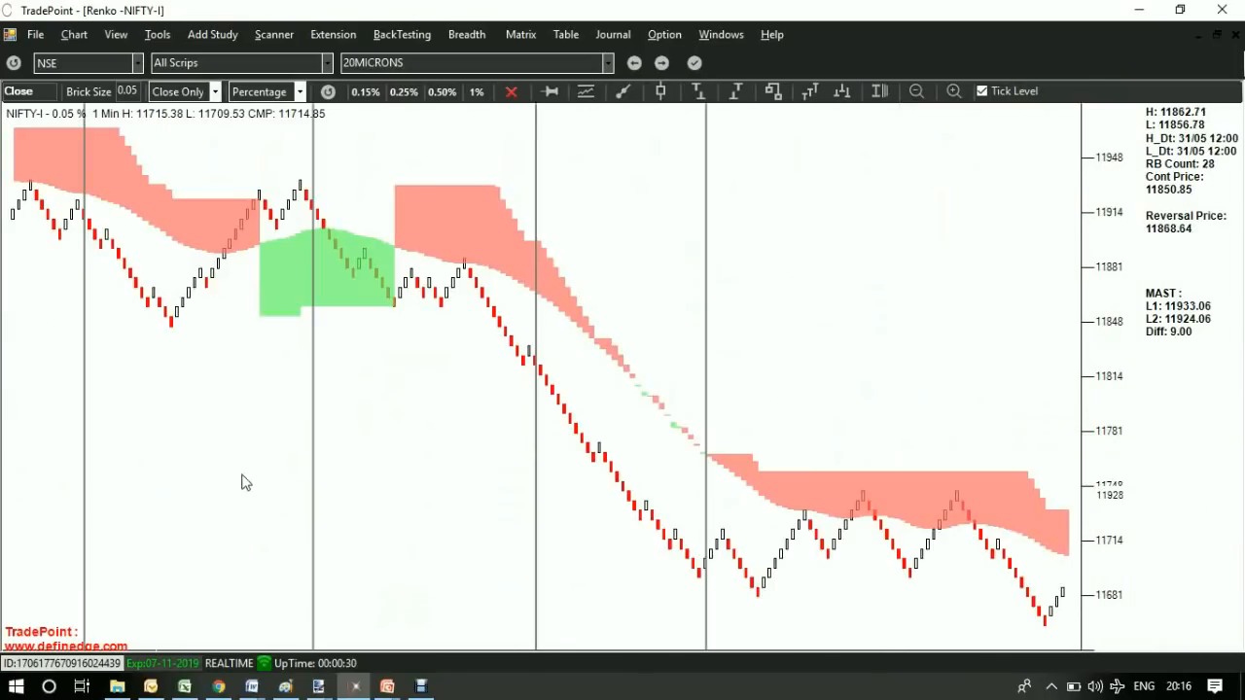
mouse_move(611, 372)
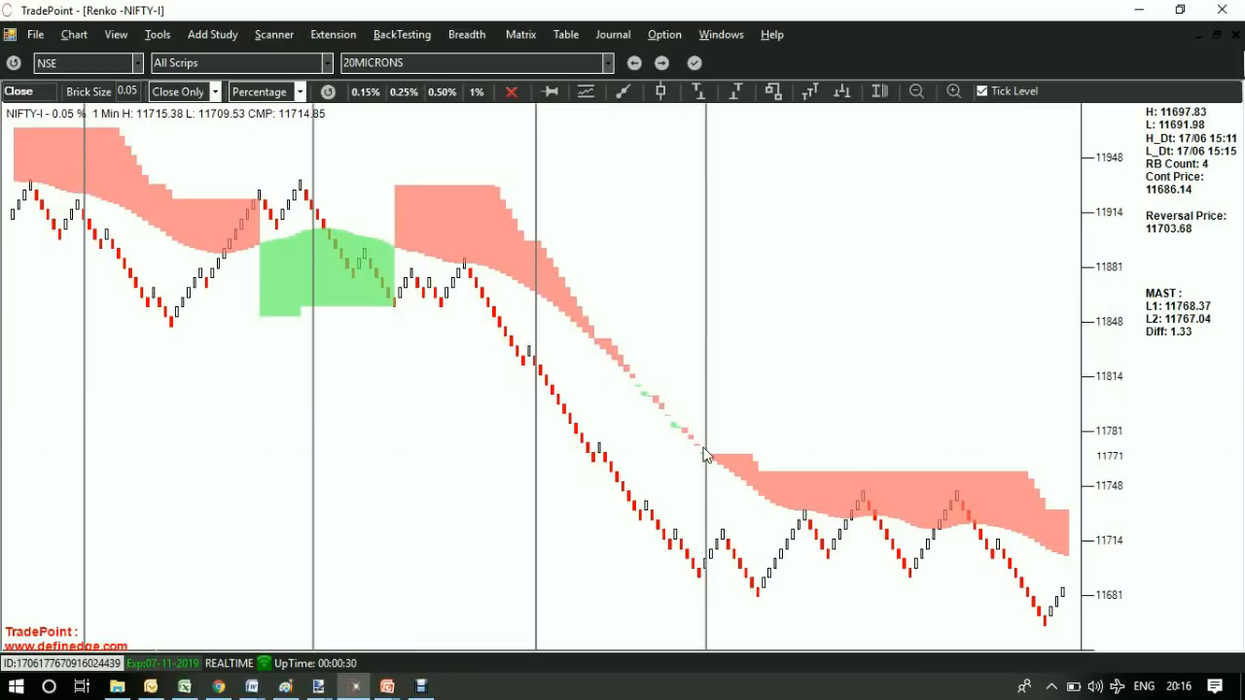
mouse_move(608, 382)
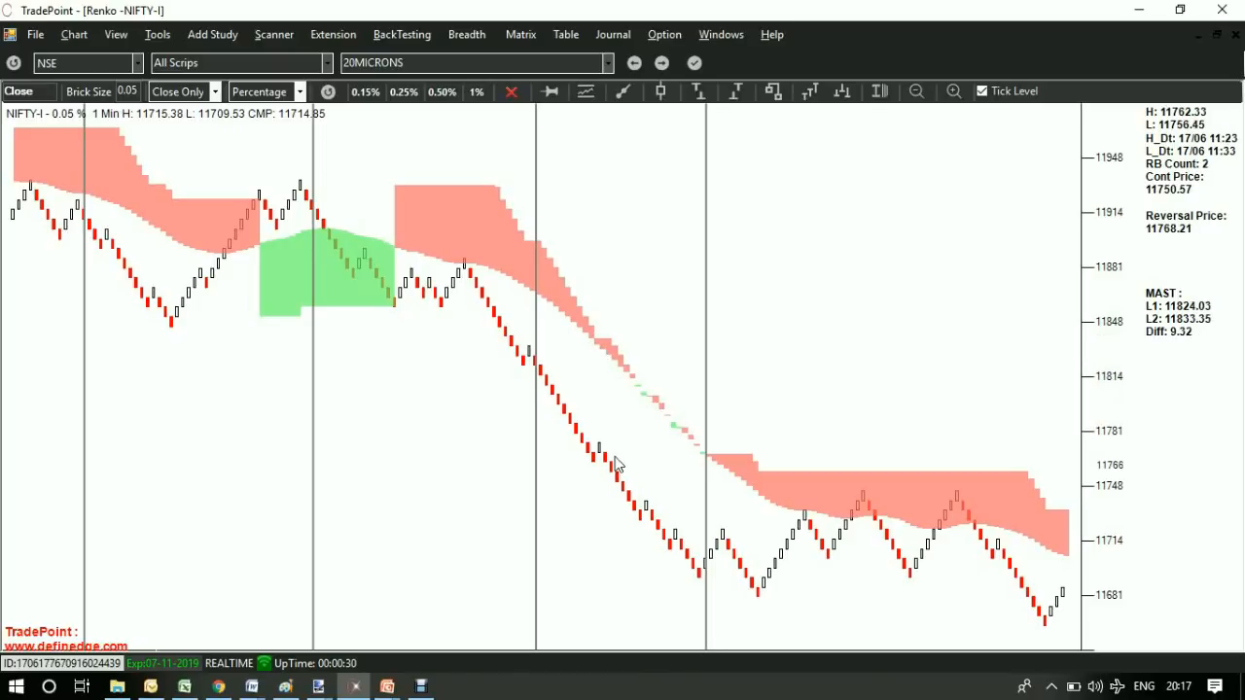
mouse_move(608, 458)
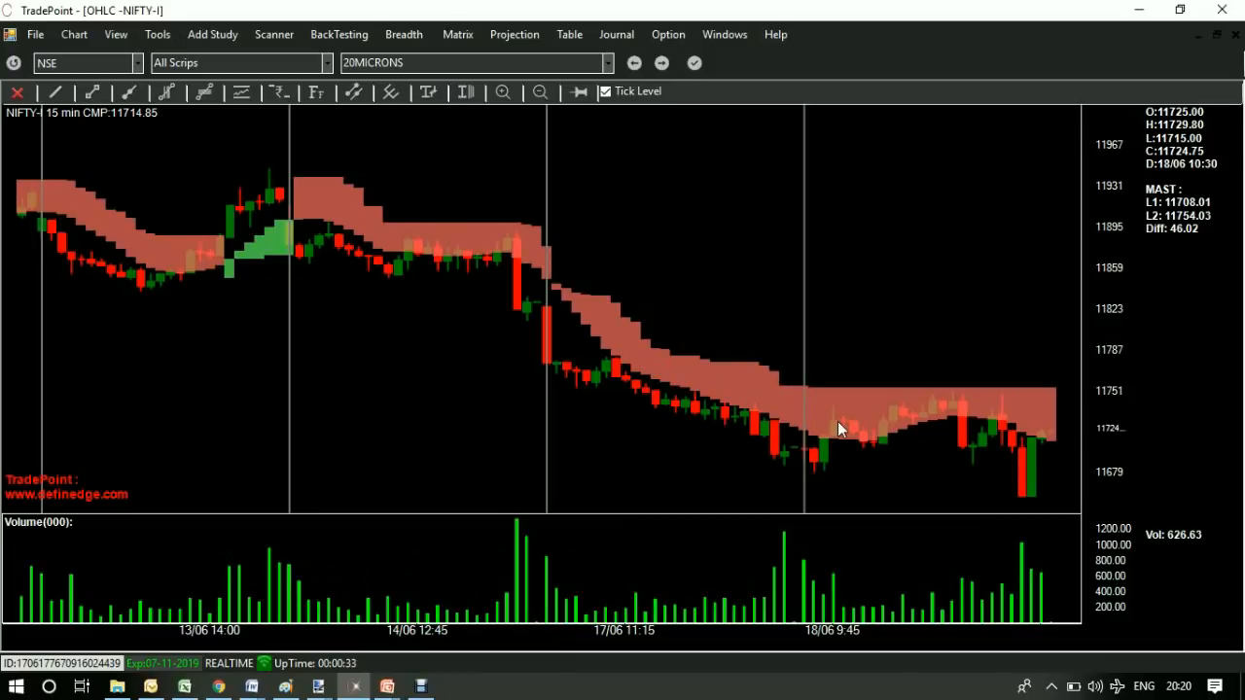
mouse_move(517, 249)
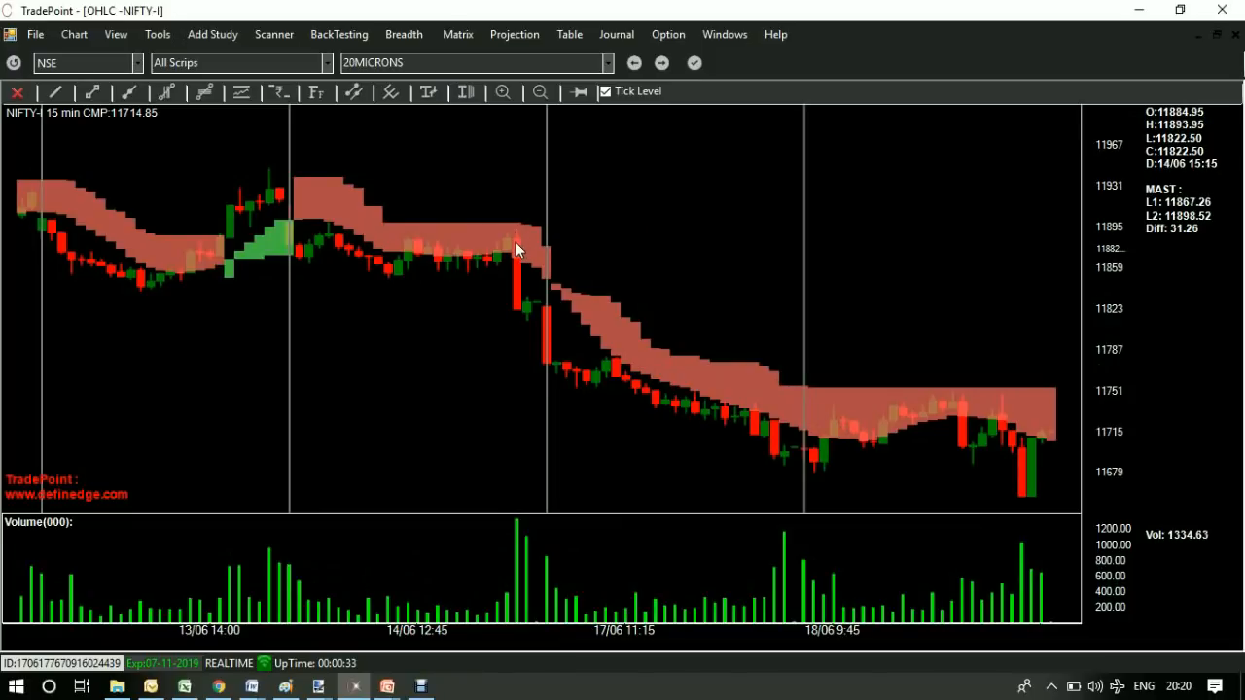
mouse_move(1020, 498)
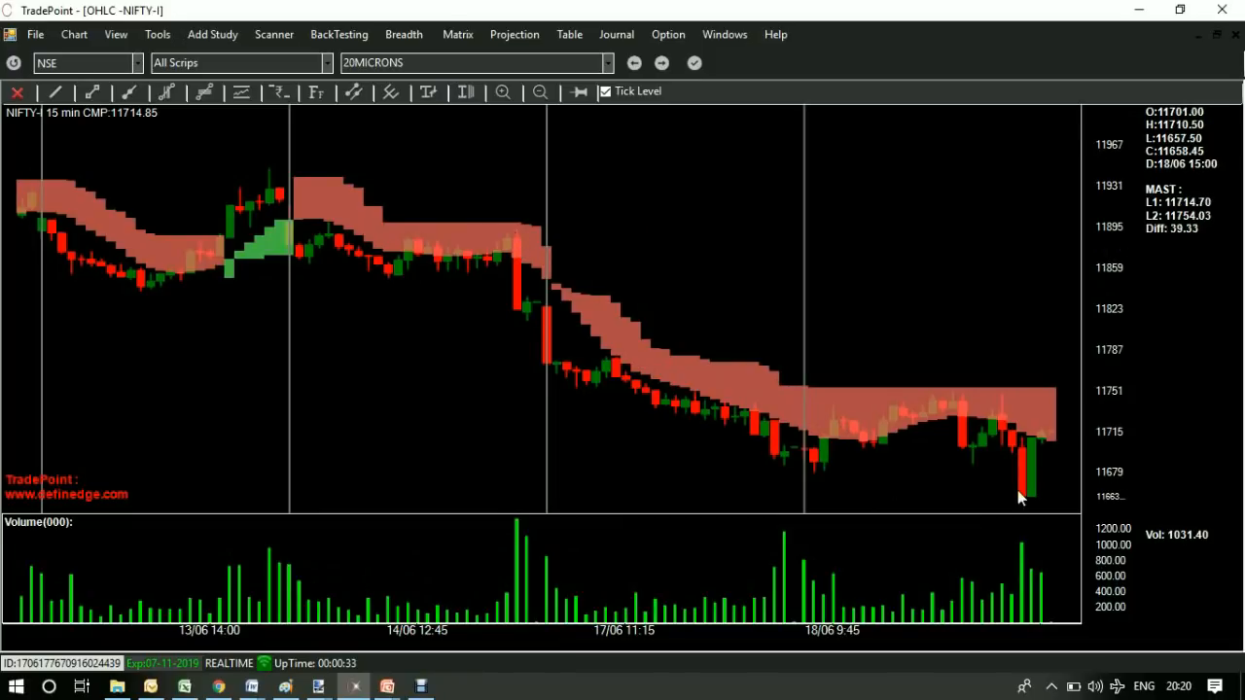